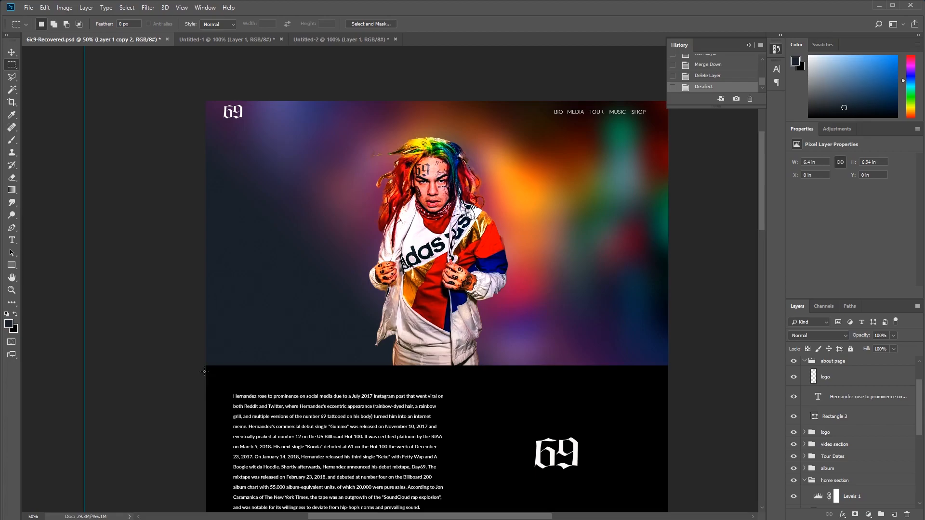
Scroll through the Drive folder holding 69files.zip, then enter github.com in the address bar
{"action": "scroll", "scroll_direction": "down", "scroll_amount": 3}
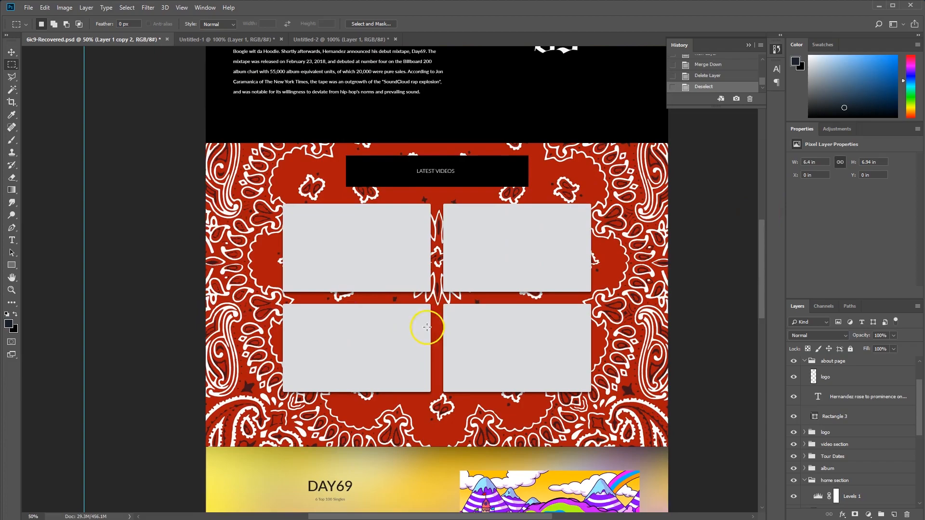
{"action": "scroll", "scroll_direction": "down", "scroll_amount": 3}
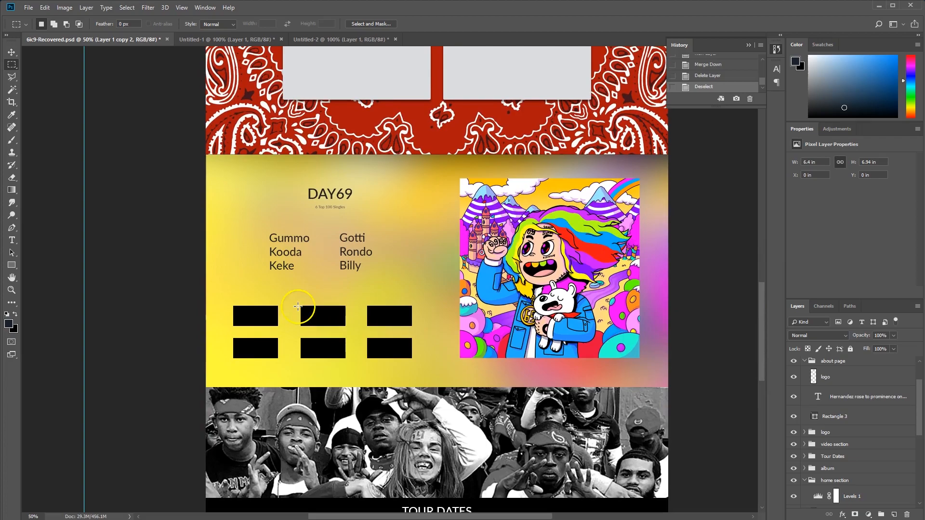
{"action": "scroll", "scroll_direction": "down", "scroll_amount": 3}
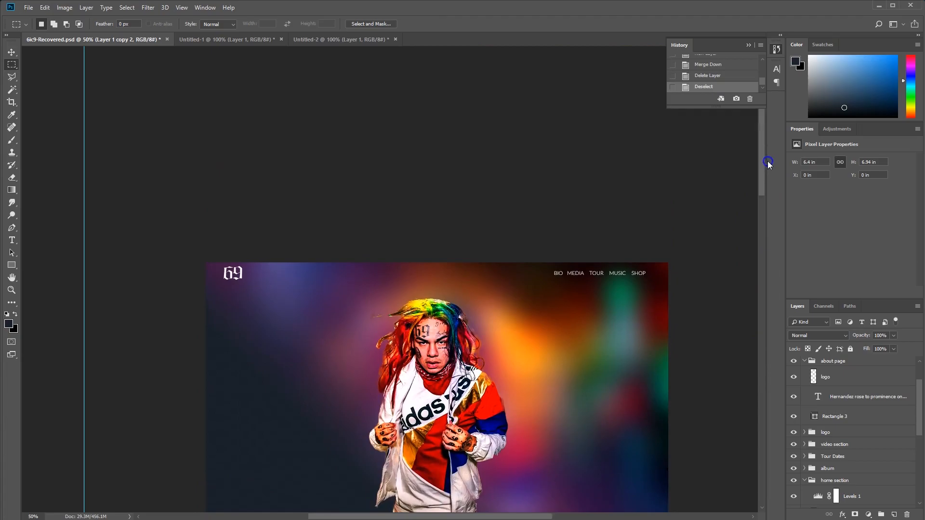
{"action": "scroll", "scroll_direction": "down", "scroll_amount": 3}
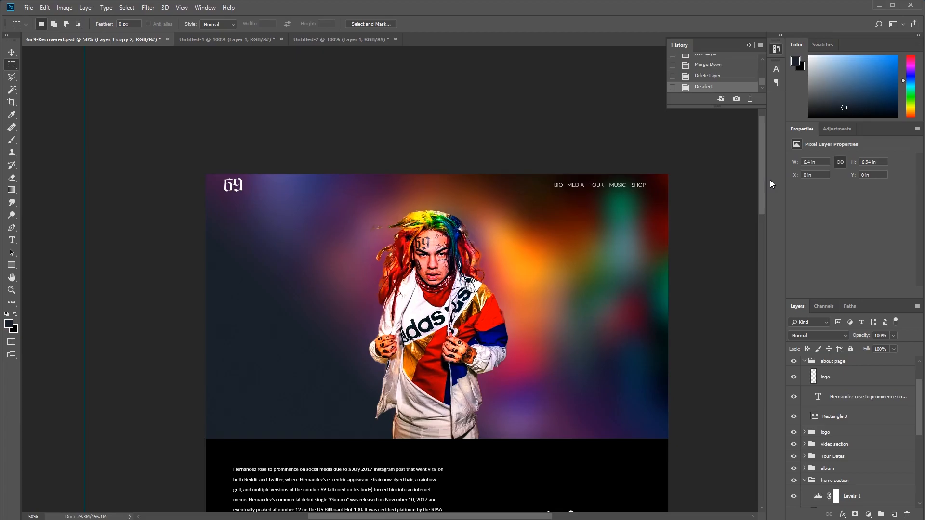
{"action": "mouse_move", "coordinate": [489, 441]}
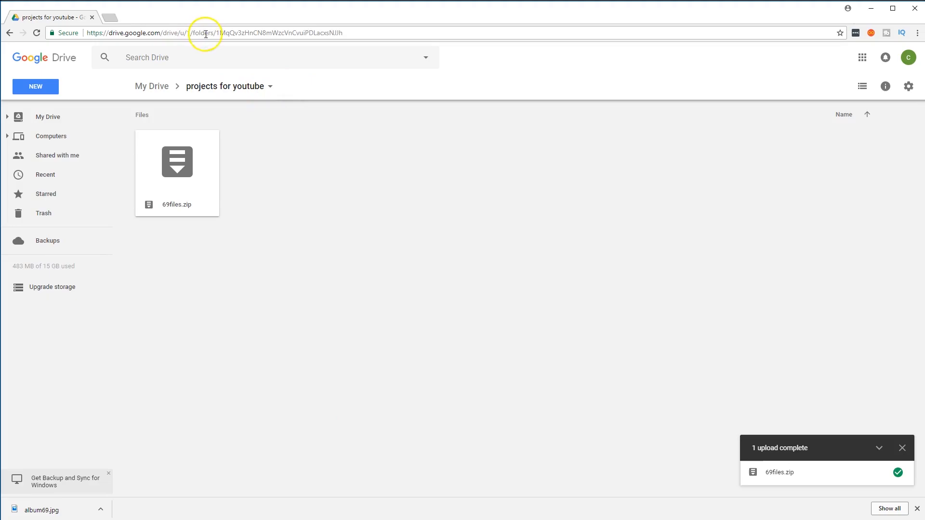
{"action": "type", "text": "github.com"}
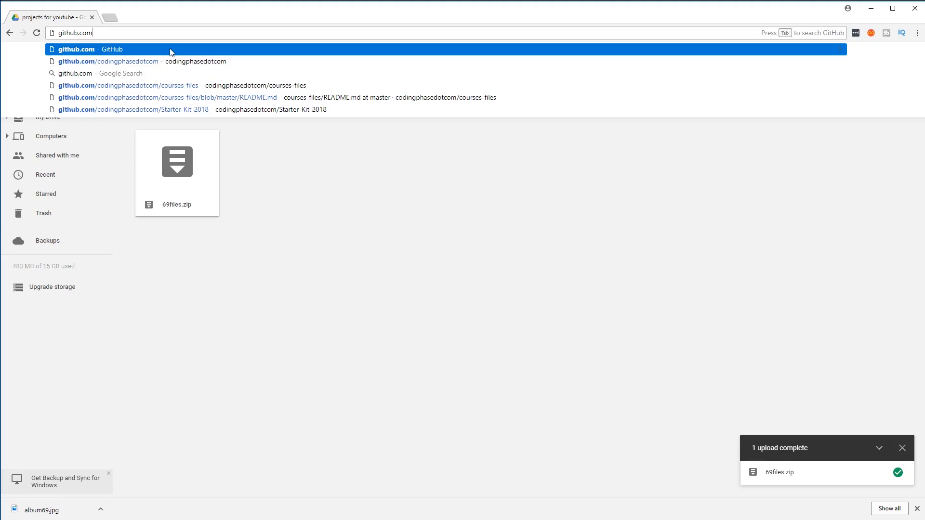
Go to github.com and open the 69files.zip file page in courses-files
{"action": "left_click", "coordinate": [107, 61]}
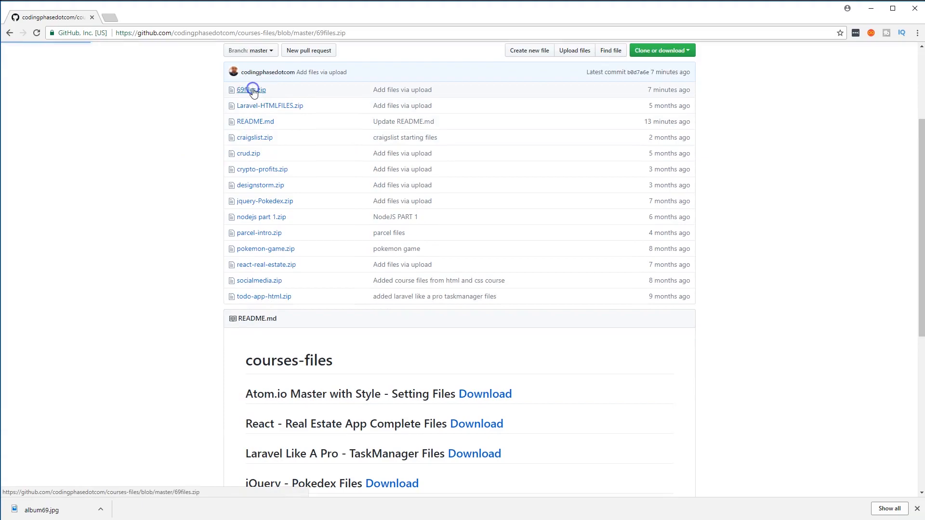
{"action": "left_click", "coordinate": [249, 89]}
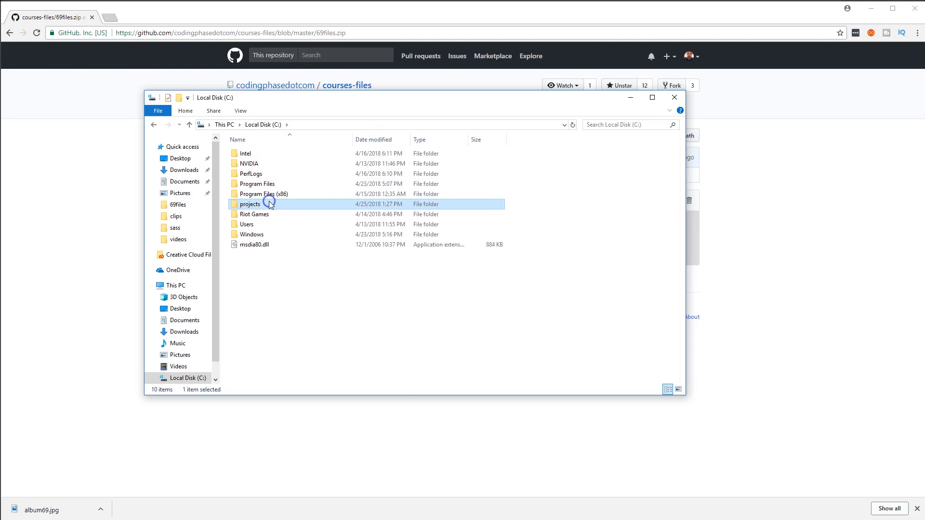
Open the projects folder on Local Disk (C:)
{"action": "double_click", "coordinate": [250, 203]}
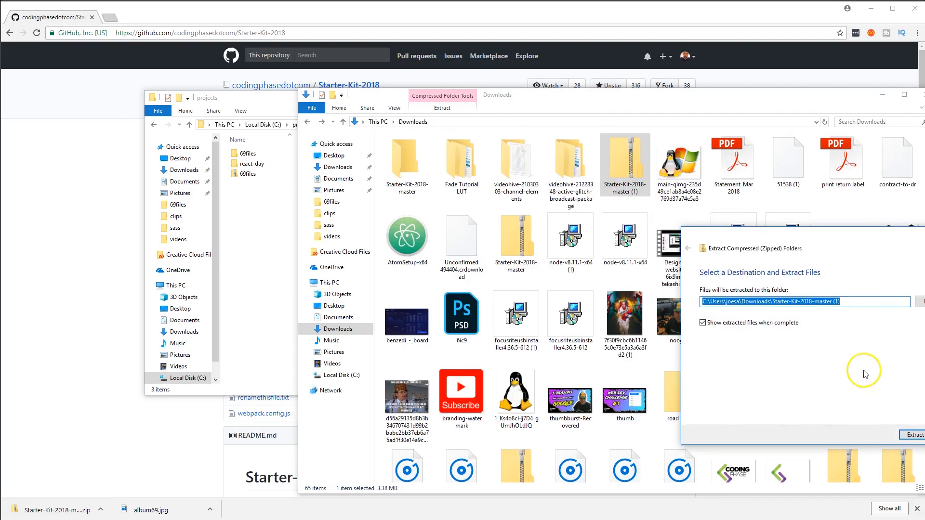
Confirm extracting the Starter-Kit-2018-master archive
{"action": "left_click", "coordinate": [913, 434]}
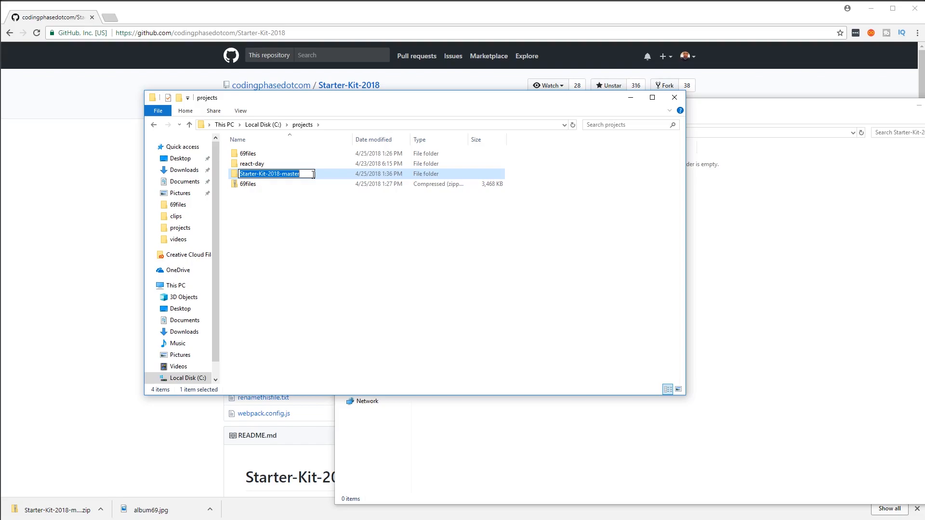
Rename the Starter-Kit-2018-master folder to tekashi69
{"action": "type", "text": "tekashi69"}
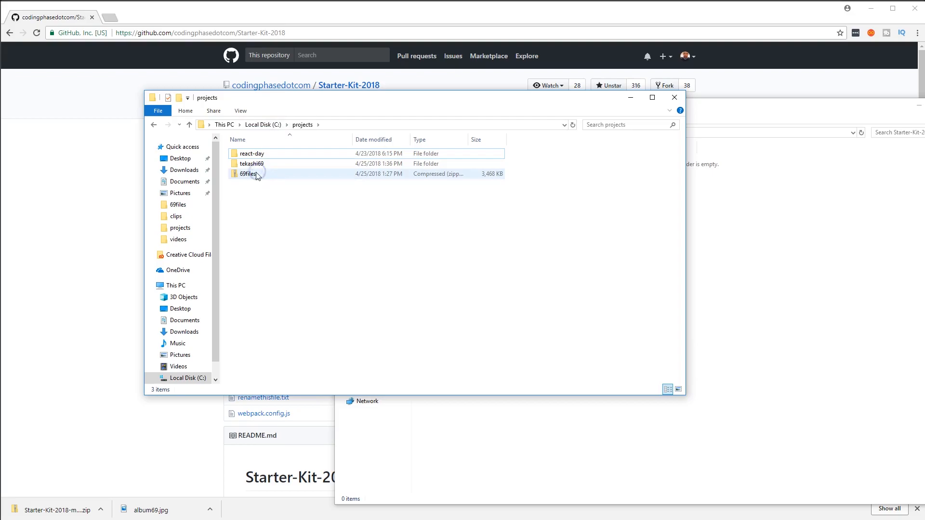
Move the eight 69files images into tekashi69's public img folder and open it to confirm
{"action": "double_click", "coordinate": [251, 163]}
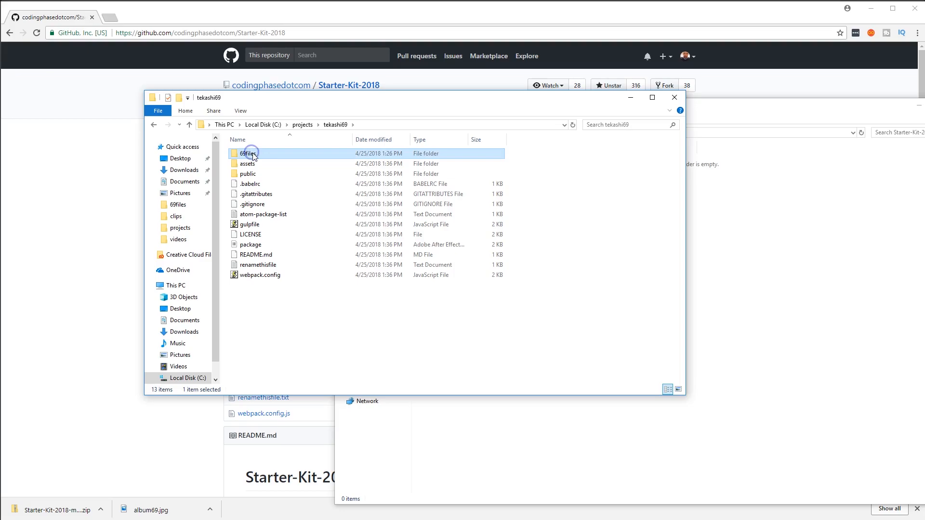
{"action": "double_click", "coordinate": [247, 174]}
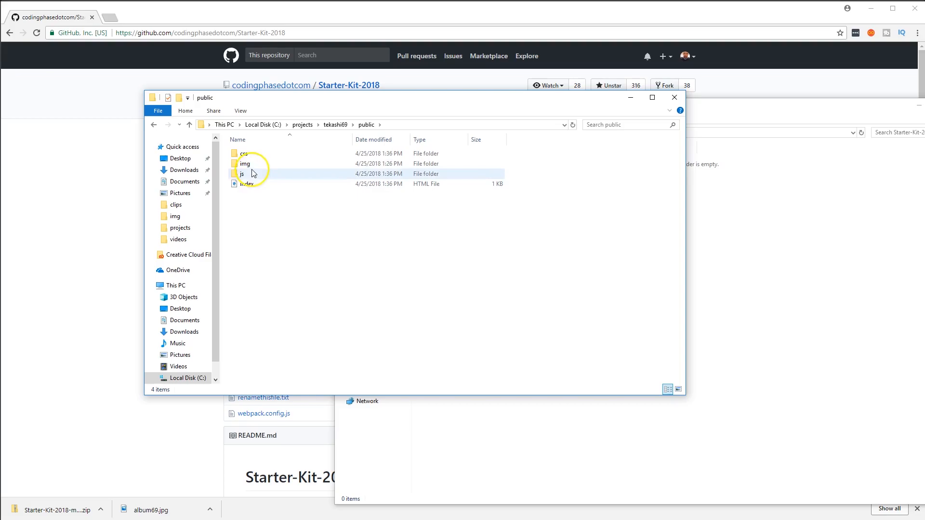
{"action": "double_click", "coordinate": [244, 163]}
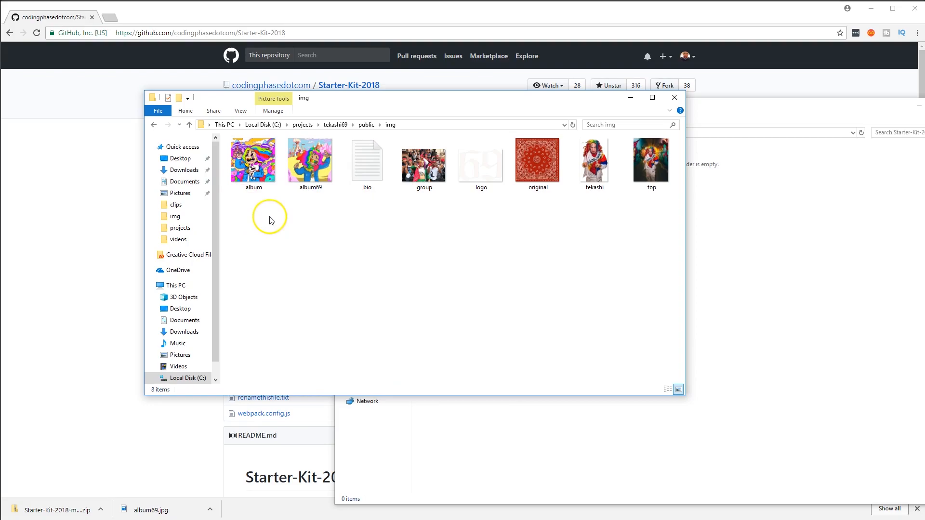
{"action": "mouse_move", "coordinate": [513, 211]}
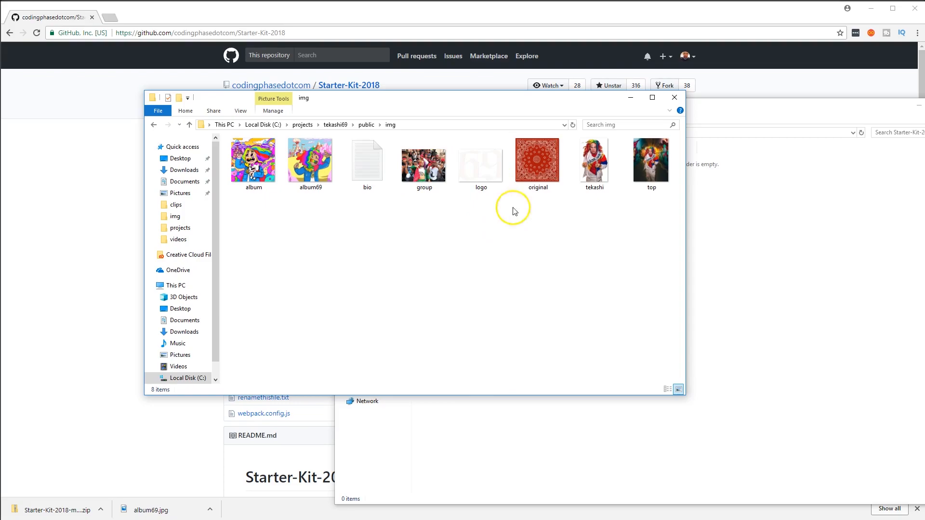
{"action": "mouse_move", "coordinate": [557, 140]}
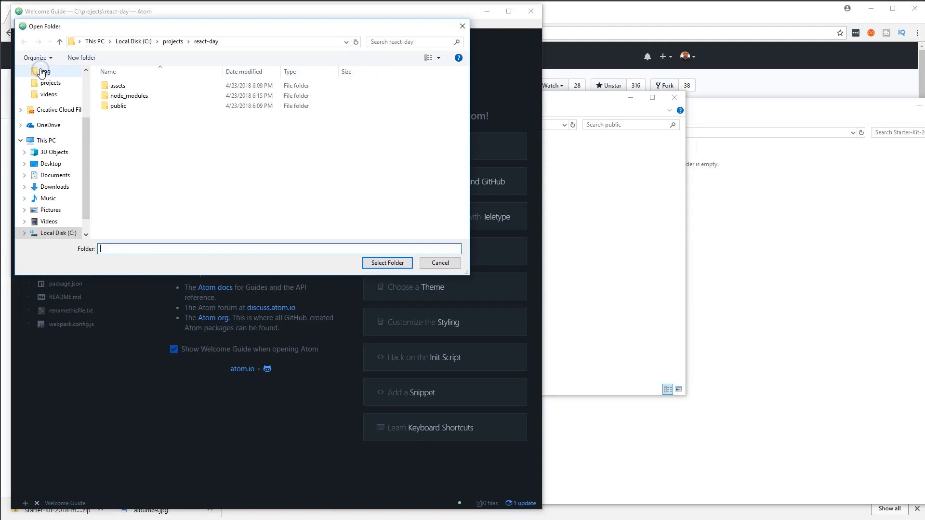
Open C:\projects\tekashi69 as the Atom project folder
{"action": "left_click", "coordinate": [173, 42]}
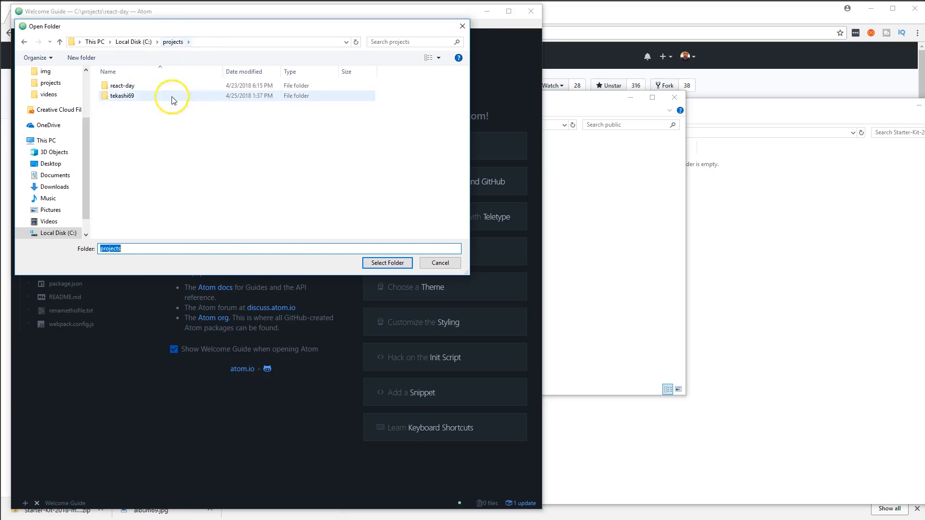
{"action": "left_click", "coordinate": [387, 262]}
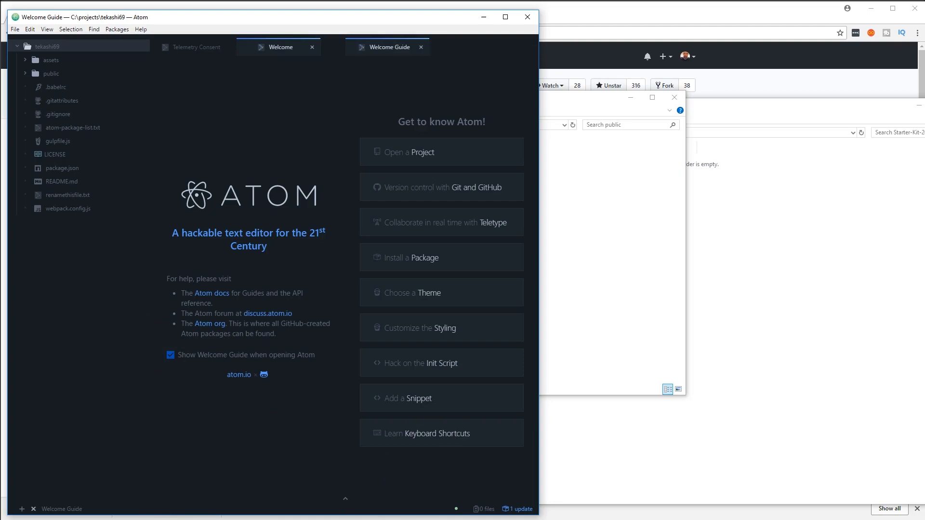
{"action": "mouse_move", "coordinate": [117, 511]}
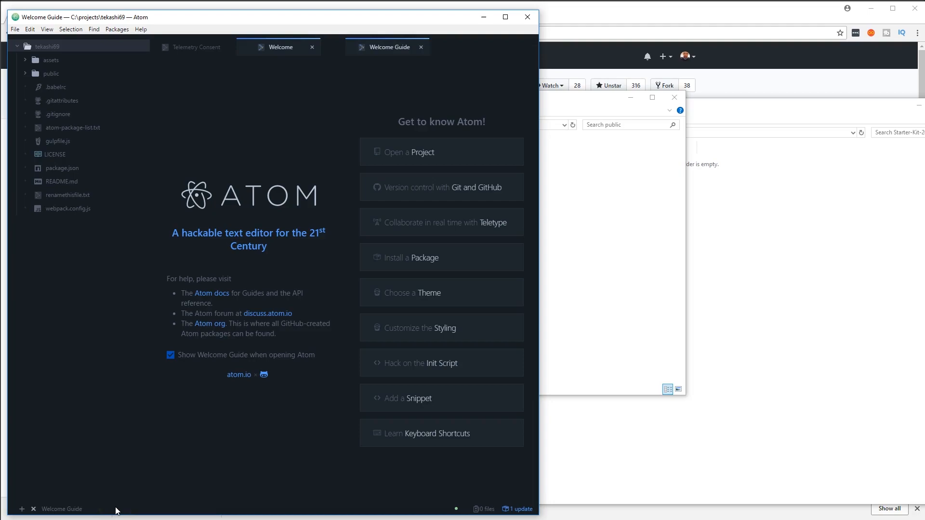